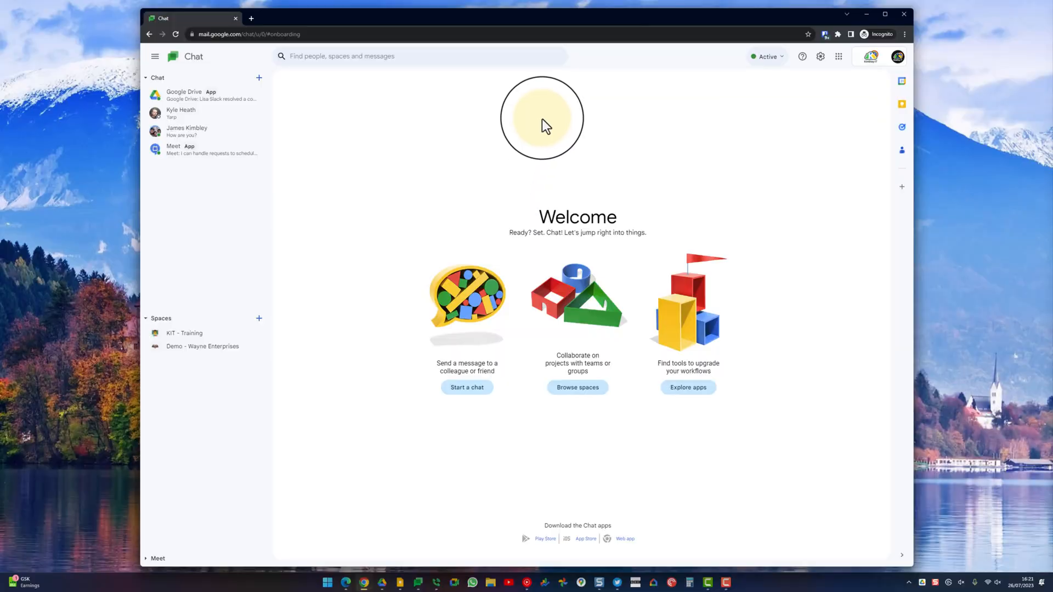
mouse_move(627, 64)
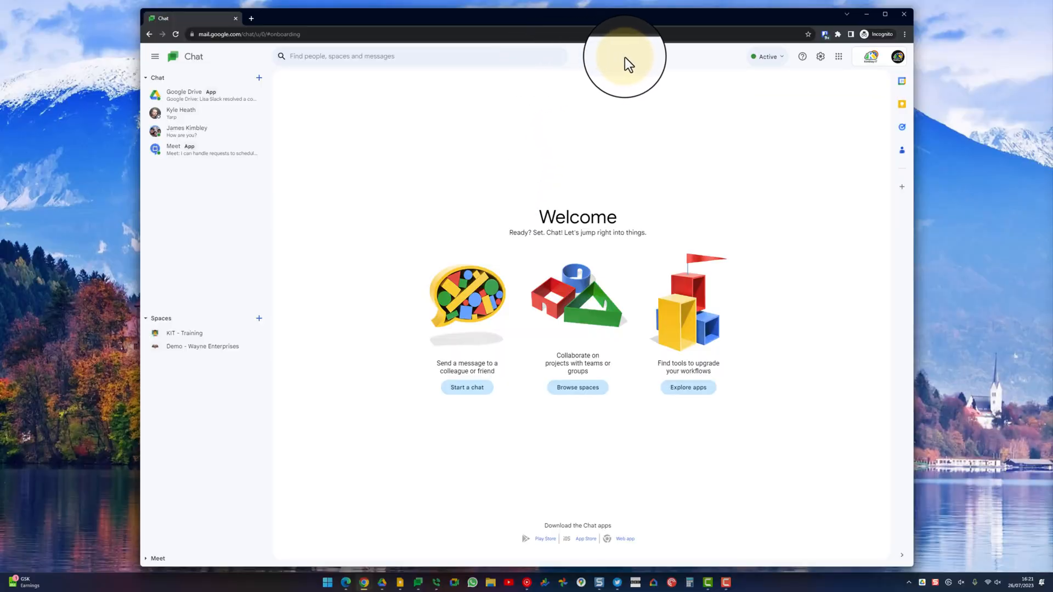
mouse_move(765, 56)
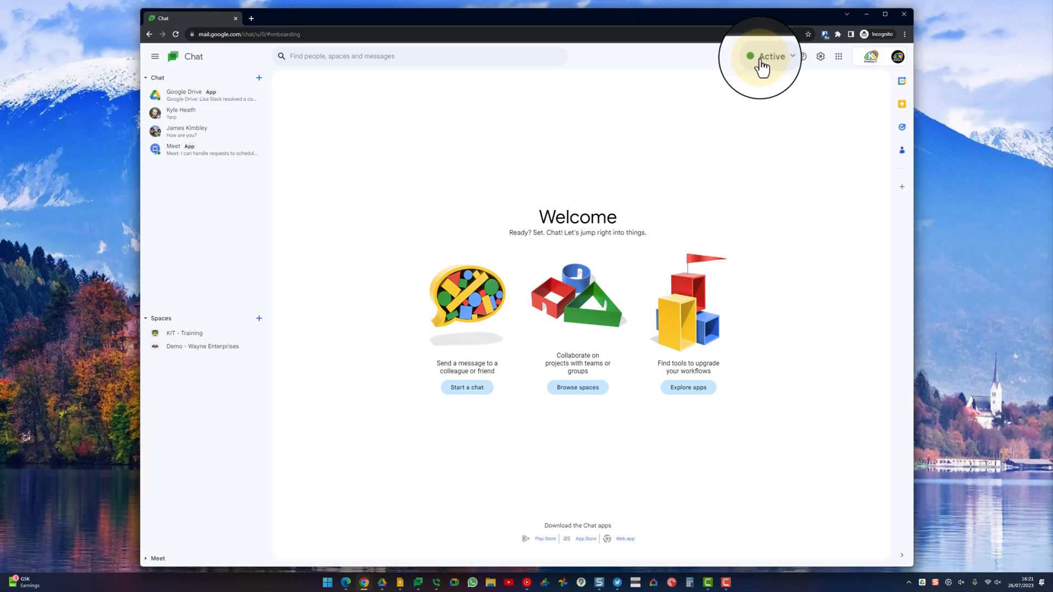
mouse_move(768, 60)
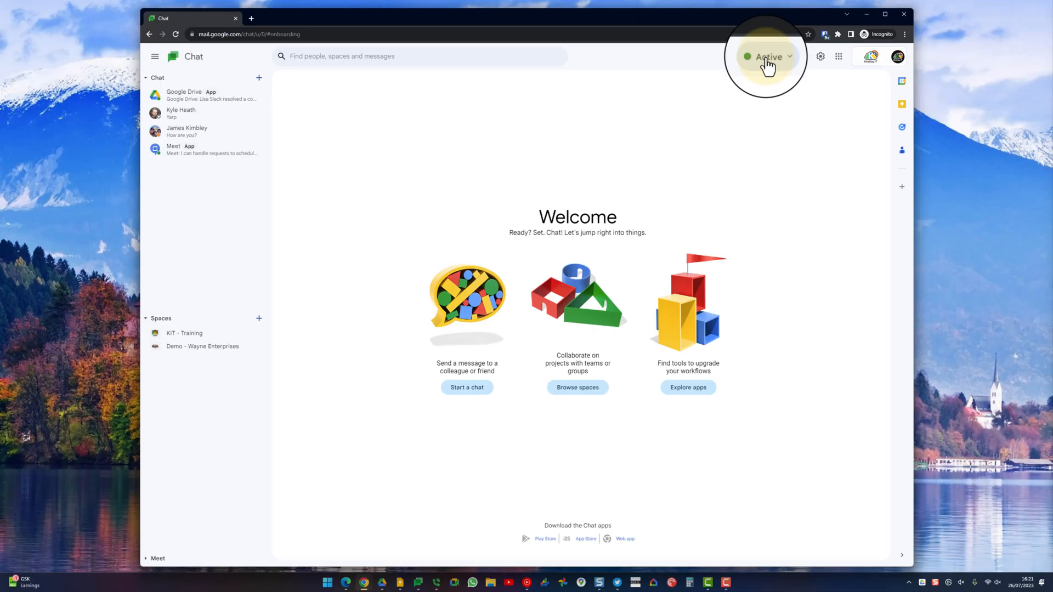
- Show the availability status options from the Active dropdown
left_click(768, 56)
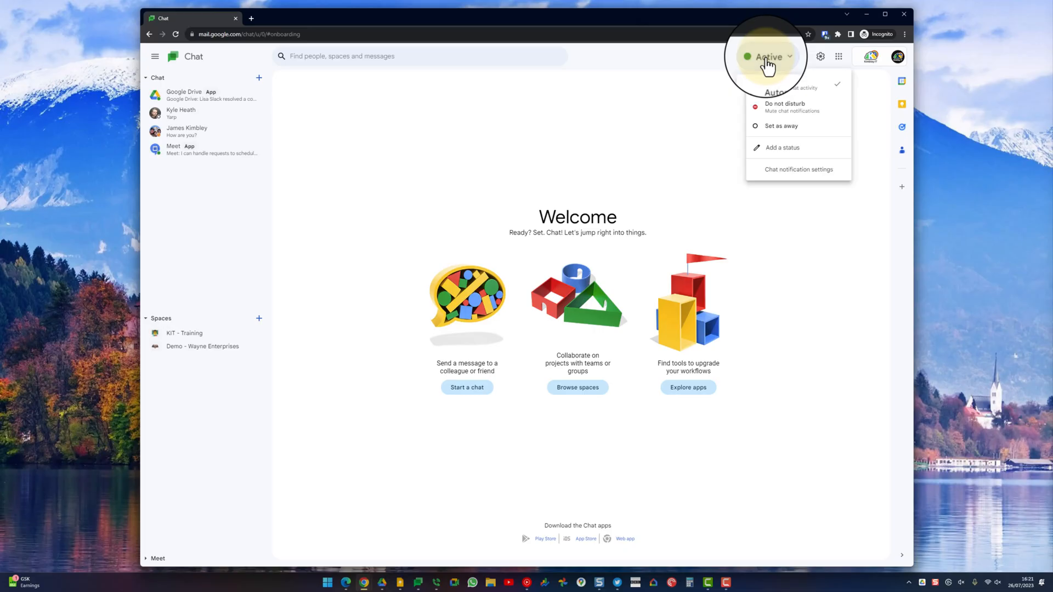
mouse_move(775, 107)
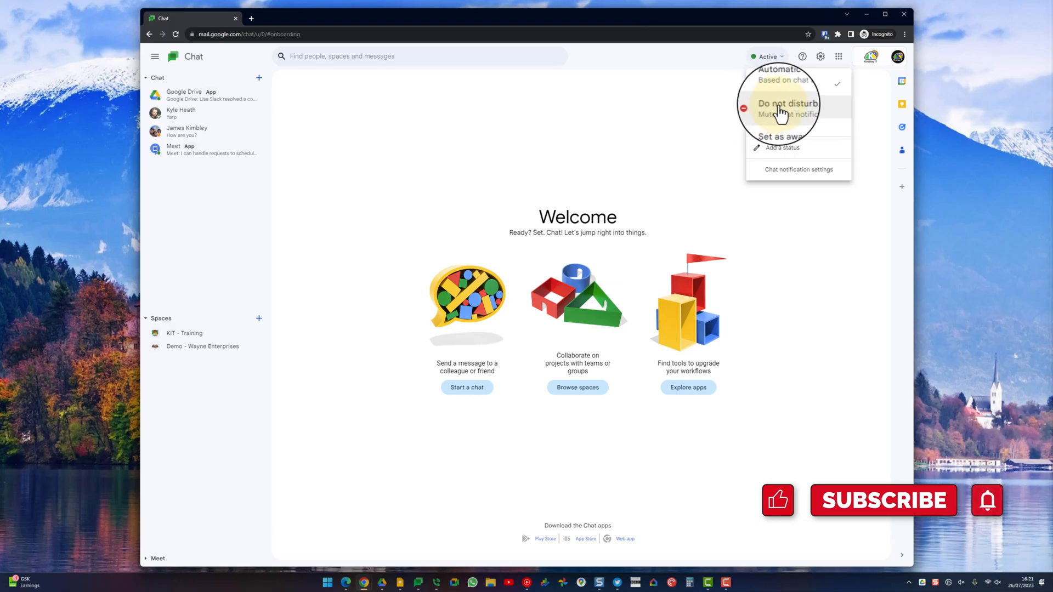
- View the Do Not Disturb durations (30 minutes to 24 hours), dismiss them keeping Active, and reopen the status options
left_click(786, 103)
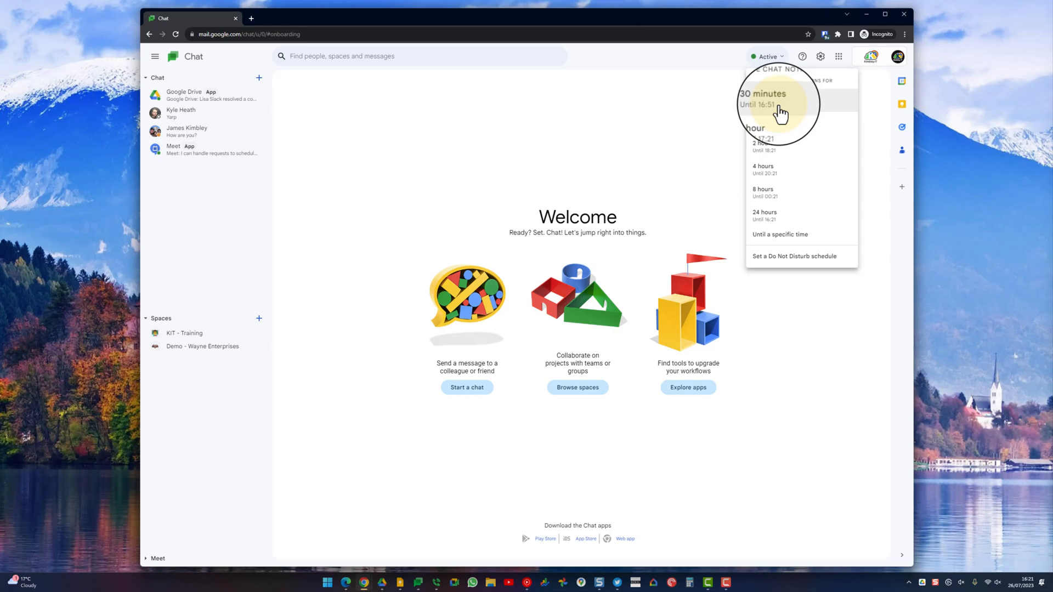
mouse_move(791, 204)
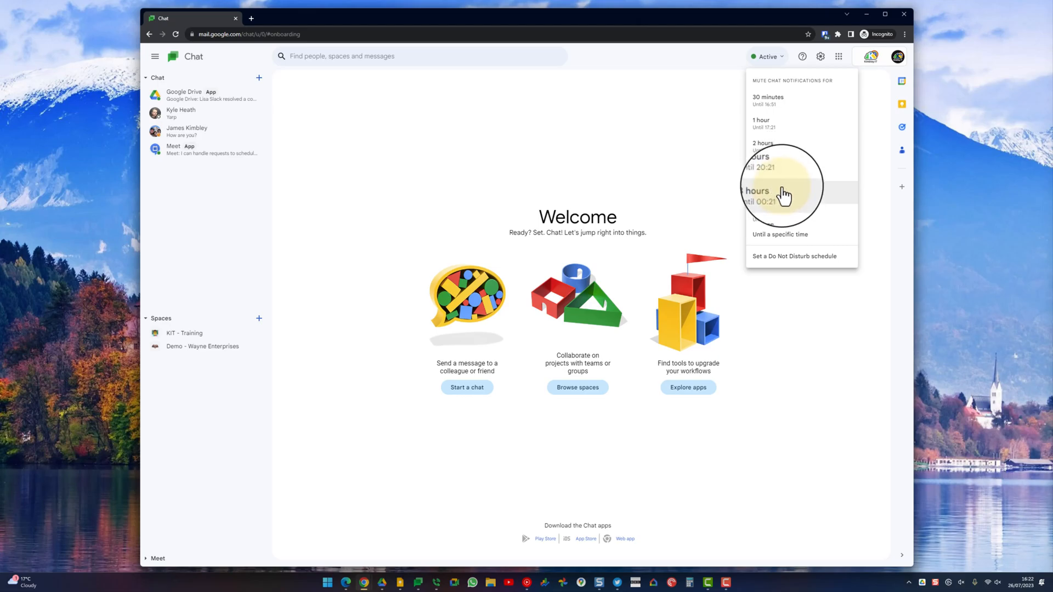
mouse_move(795, 262)
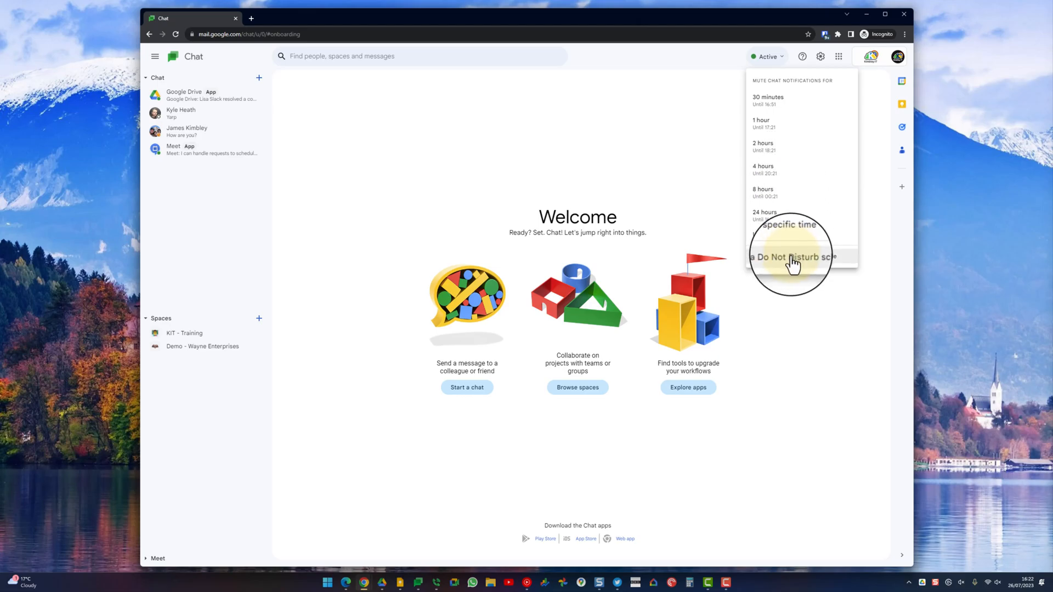
left_click(792, 256)
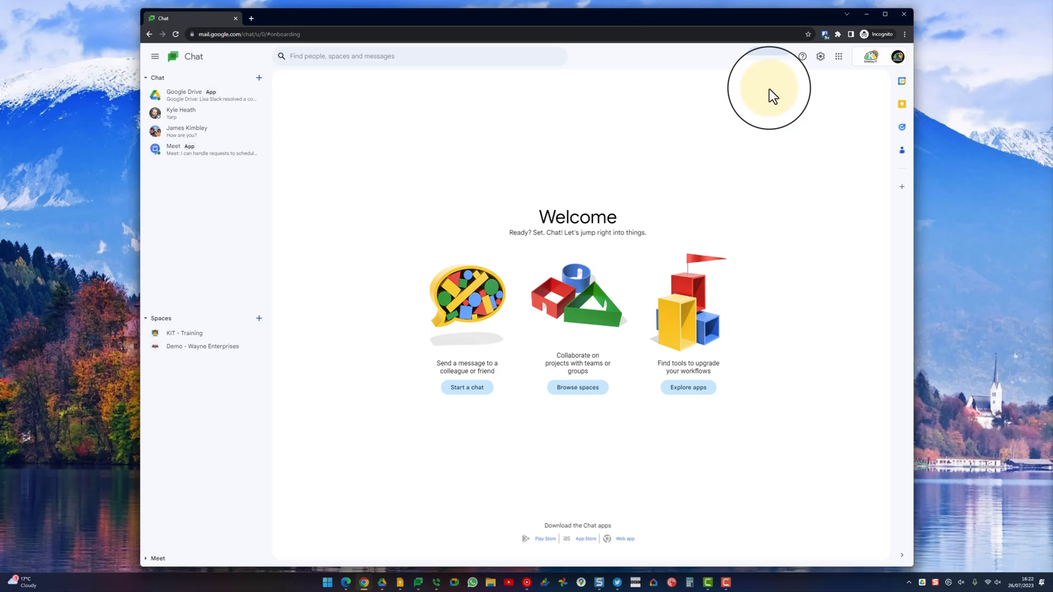
left_click(768, 56)
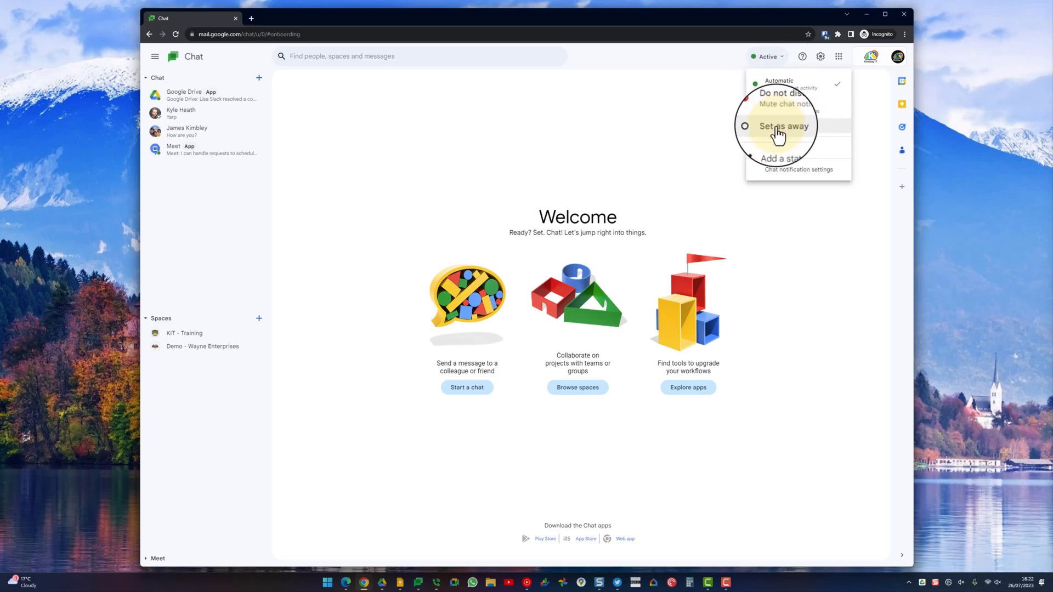
- Mark yourself as Away and bring the status options back up
left_click(782, 126)
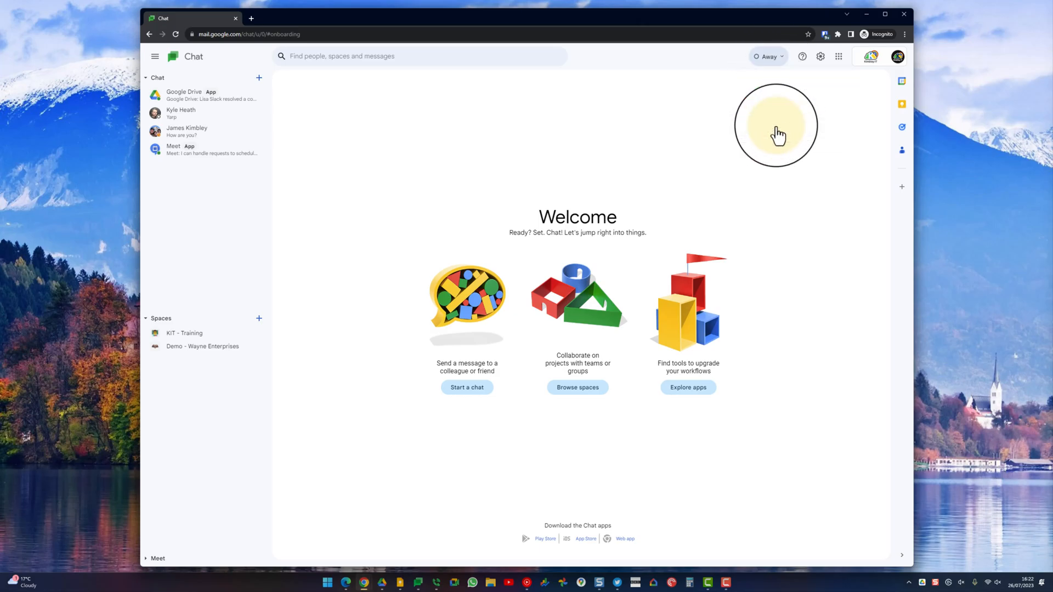
left_click(768, 56)
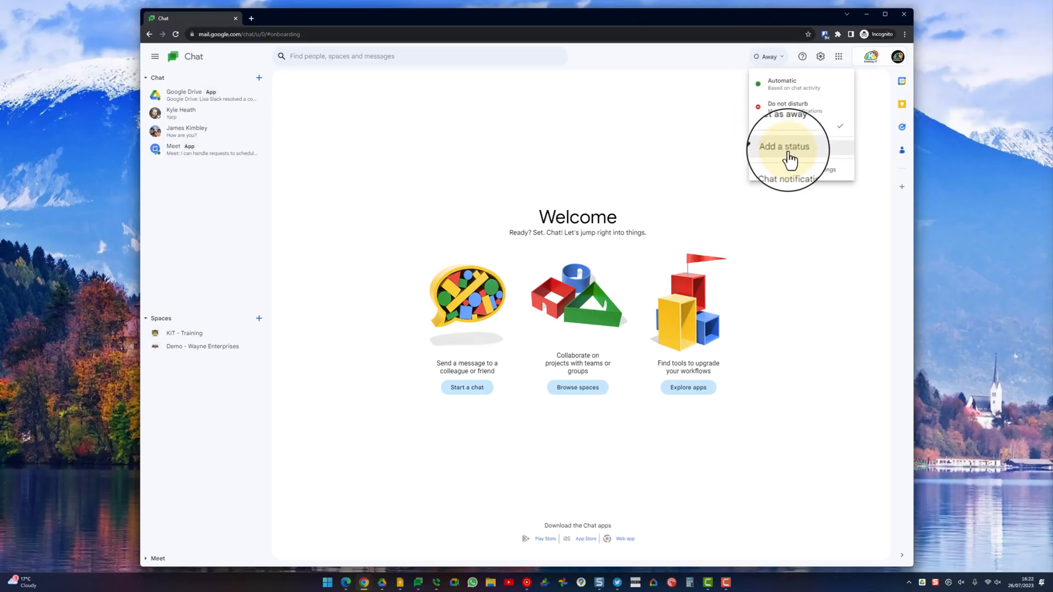
- Explore the custom status dialog's Write your own field and emoji choices without adding a status
left_click(783, 146)
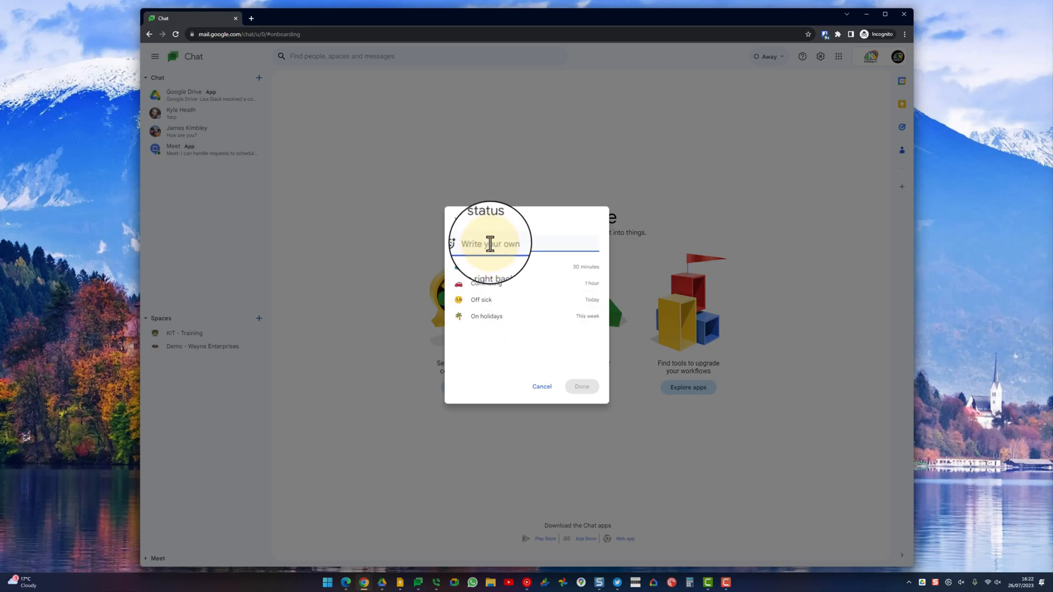
left_click(462, 244)
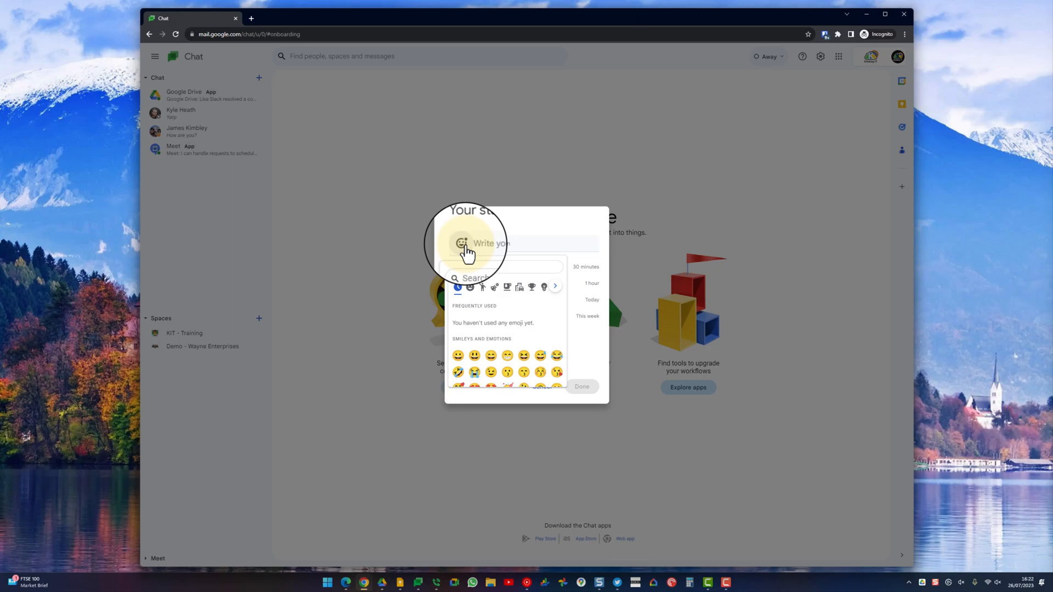
left_click(510, 243)
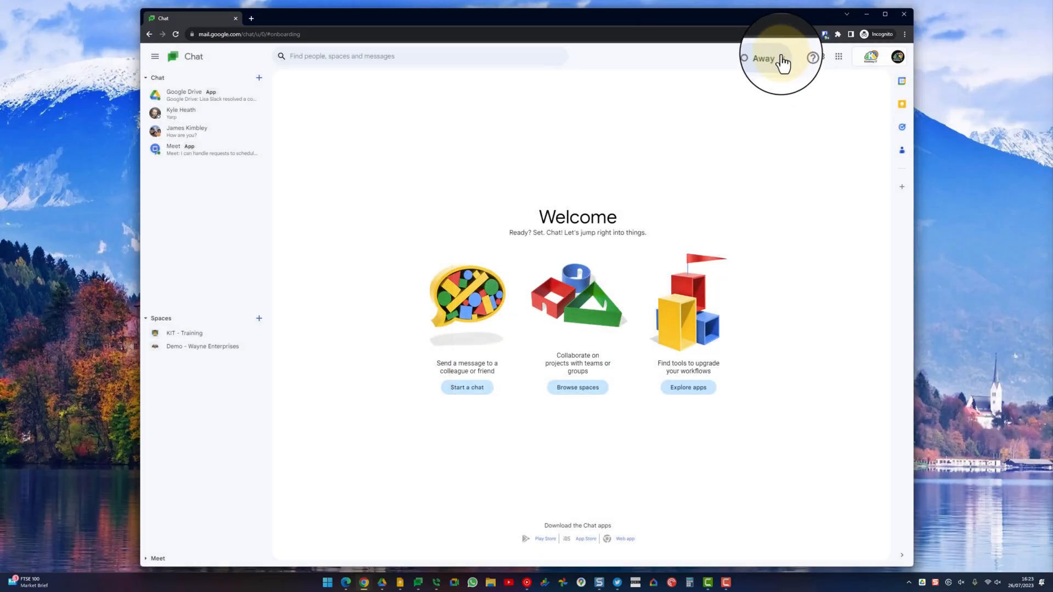
- Switch the status from Away back to Automatic so it shows Active
left_click(764, 58)
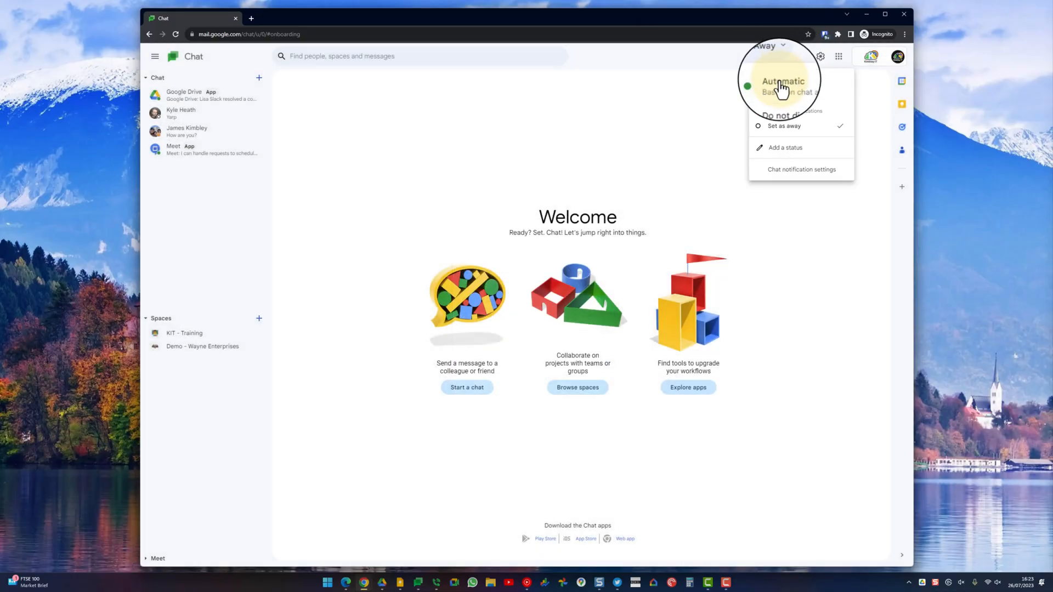
left_click(782, 81)
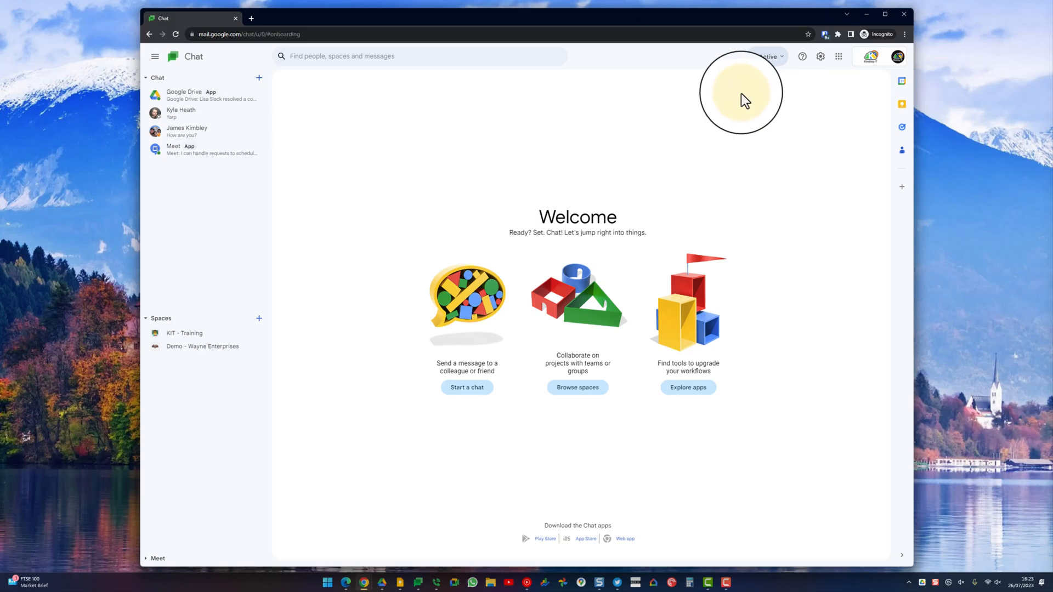